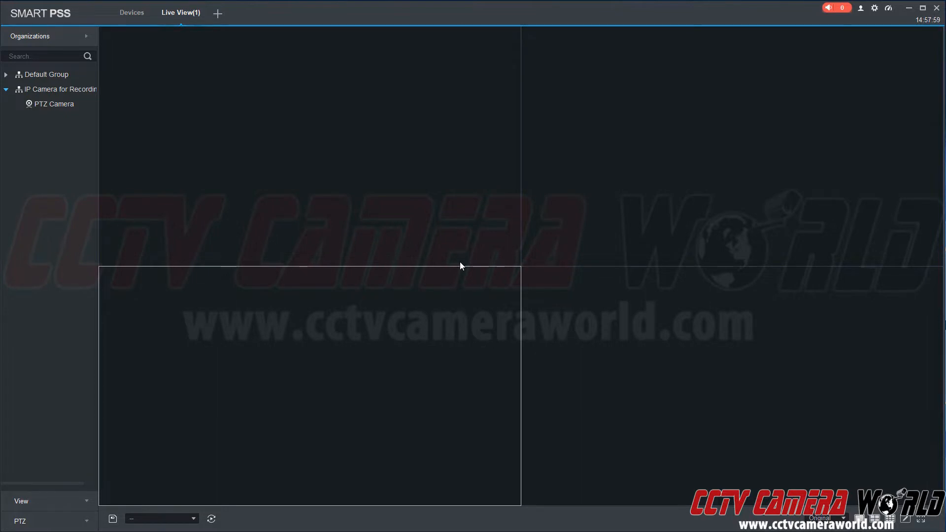
pyautogui.moveTo(149, 161)
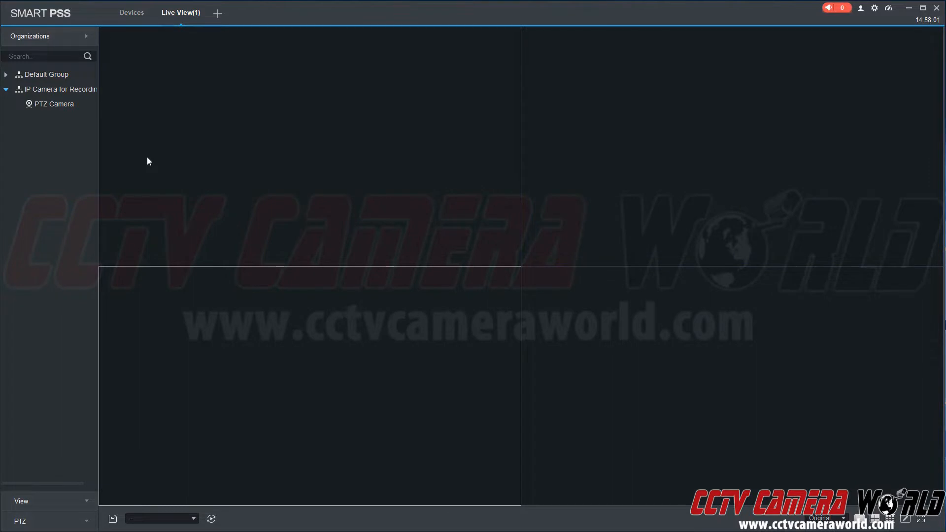
pyautogui.moveTo(145, 160)
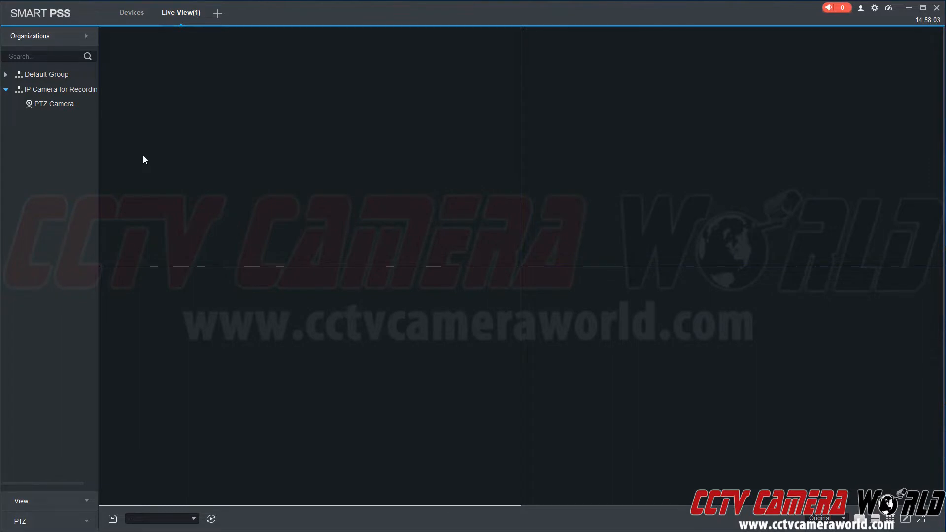
# Start live view of the PTZ Camera's Main Stream from the Organizations tree.
pyautogui.rightClick(53, 103)
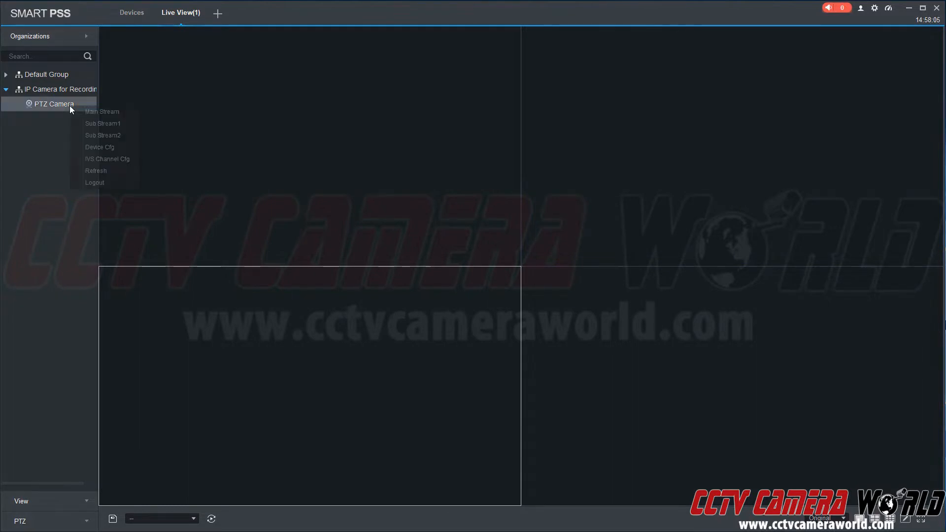
pyautogui.moveTo(102, 112)
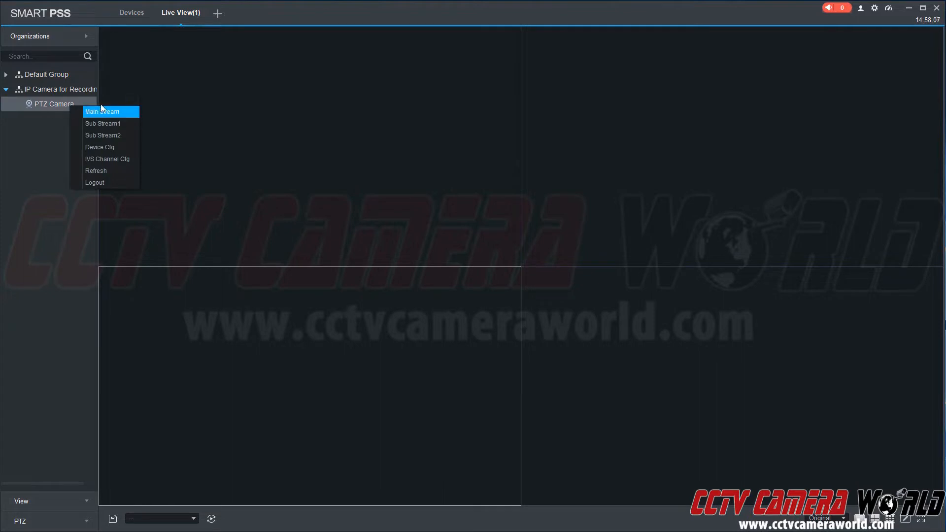
pyautogui.moveTo(102, 111)
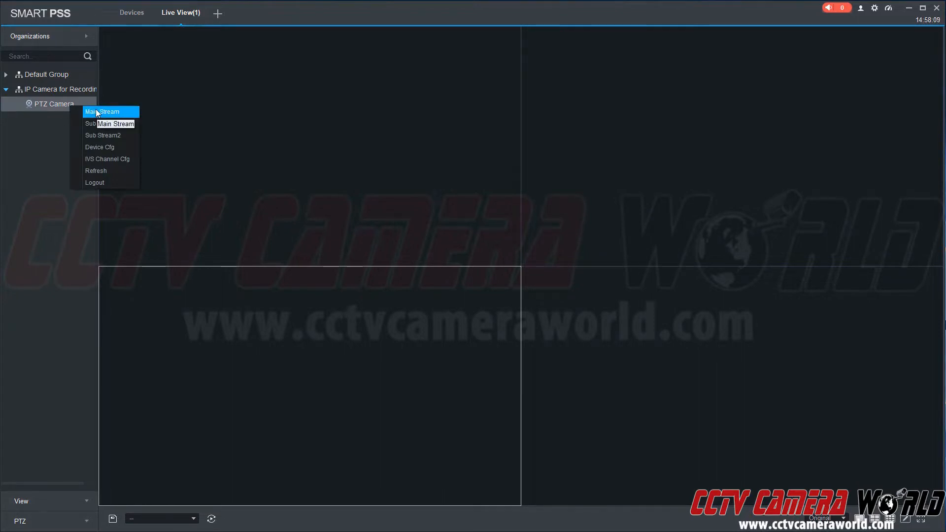
pyautogui.click(107, 112)
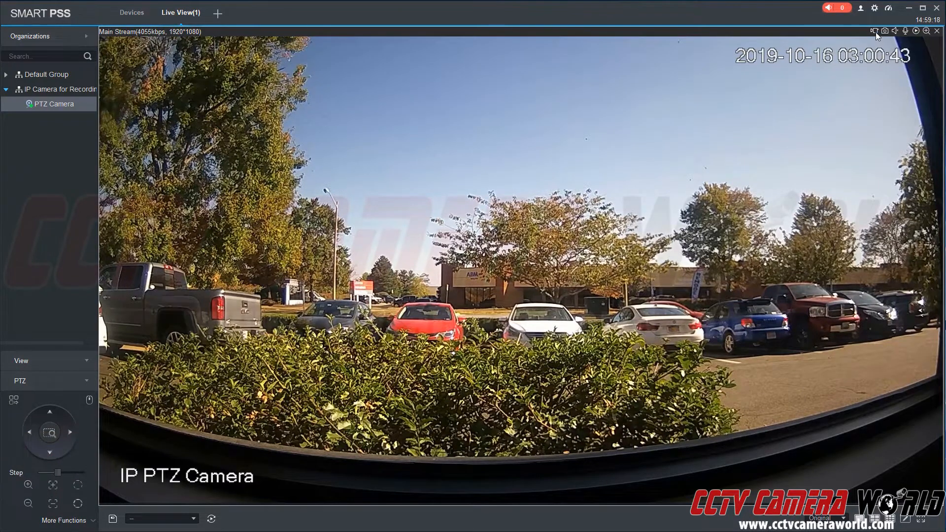
pyautogui.moveTo(876, 31)
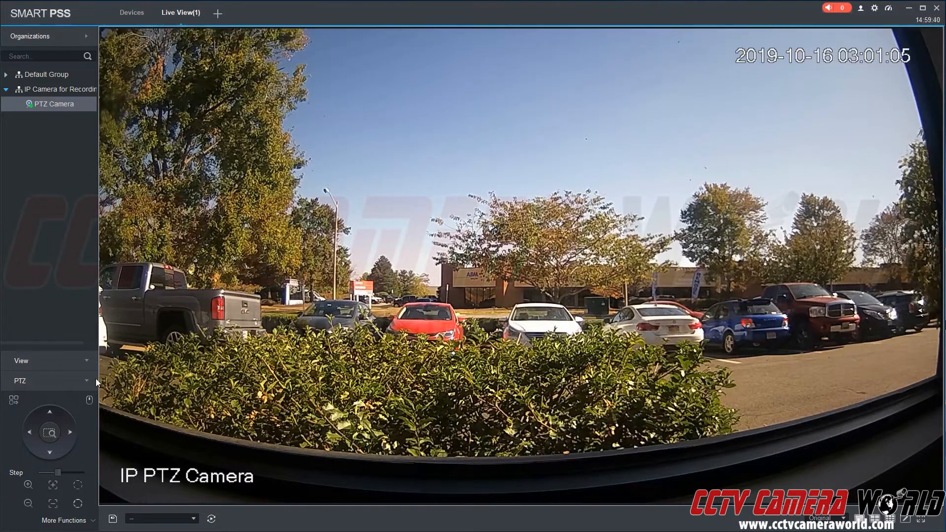
# Step-zoom the PTZ camera in twice for a closer view of the parking lot.
pyautogui.click(70, 431)
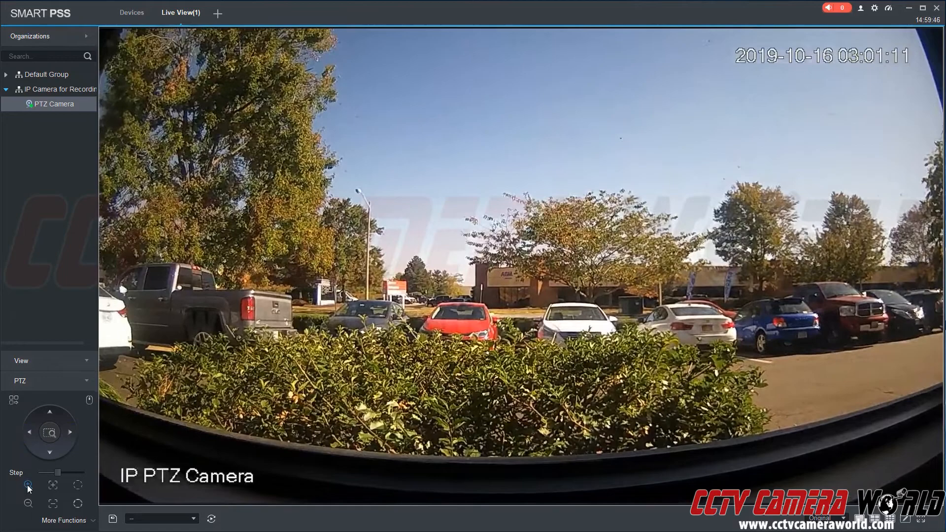
pyautogui.click(27, 485)
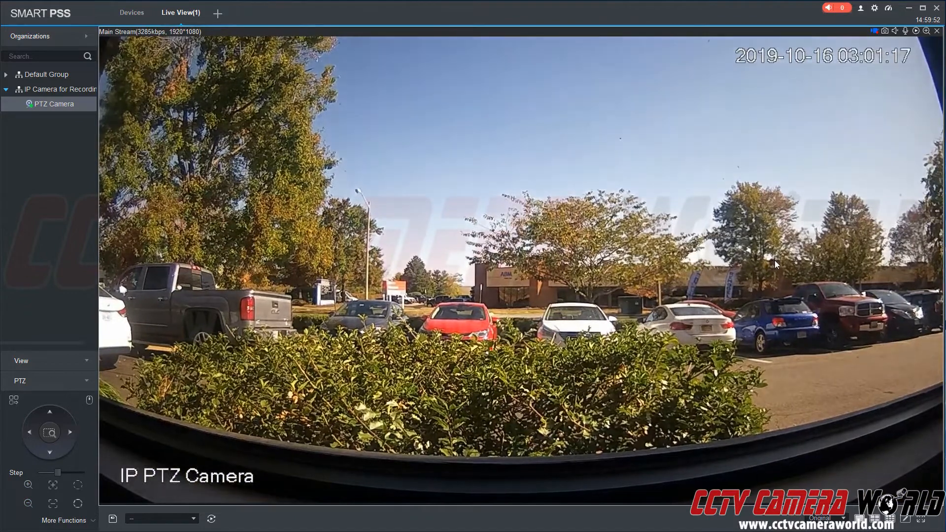
pyautogui.moveTo(866, 155)
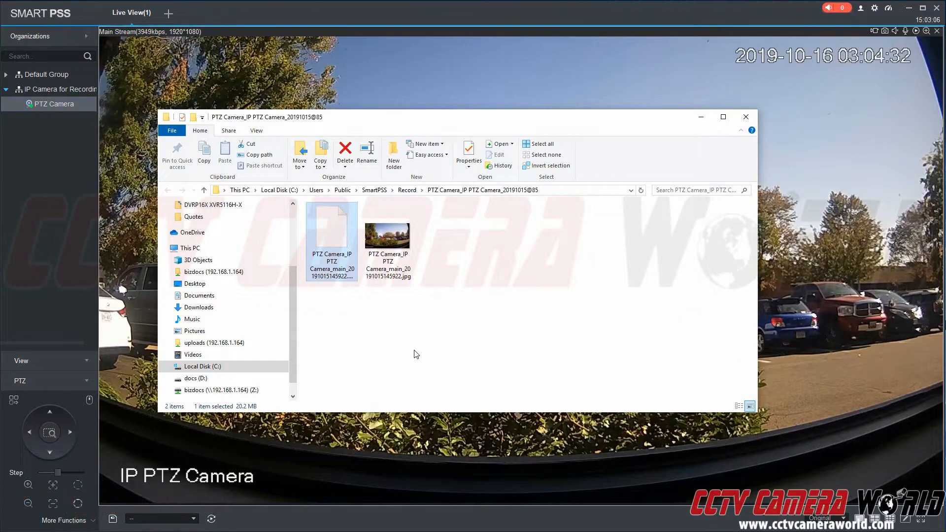
# View the captured snapshot in SmartPSS\Record, then close the folder window.
pyautogui.doubleClick(387, 236)
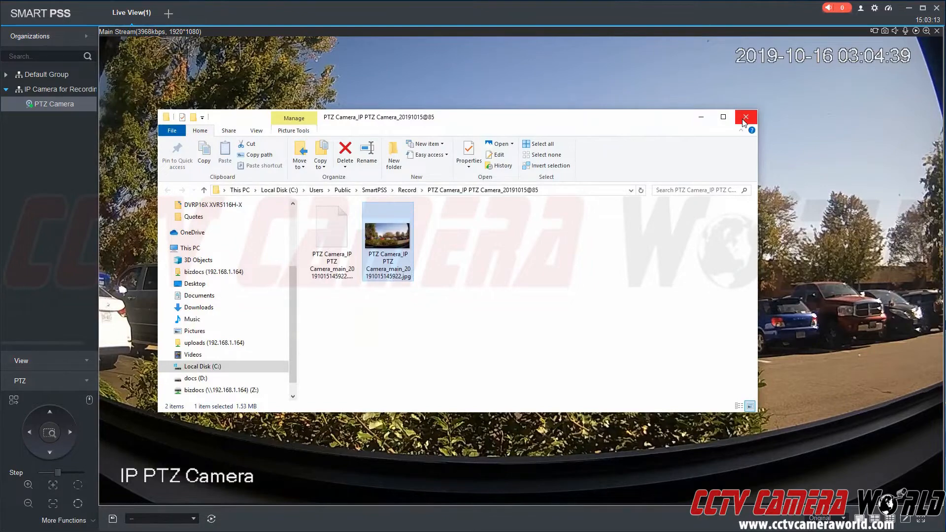
pyautogui.click(745, 117)
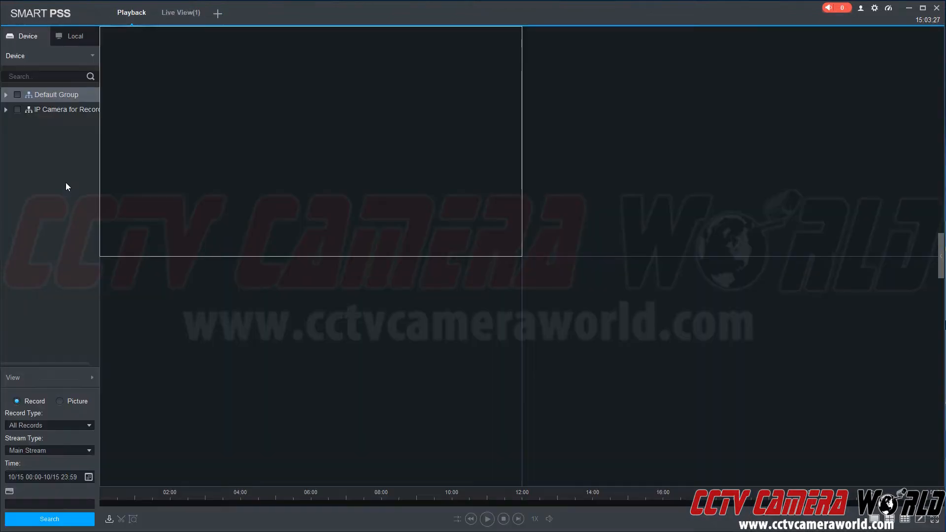
pyautogui.moveTo(56, 122)
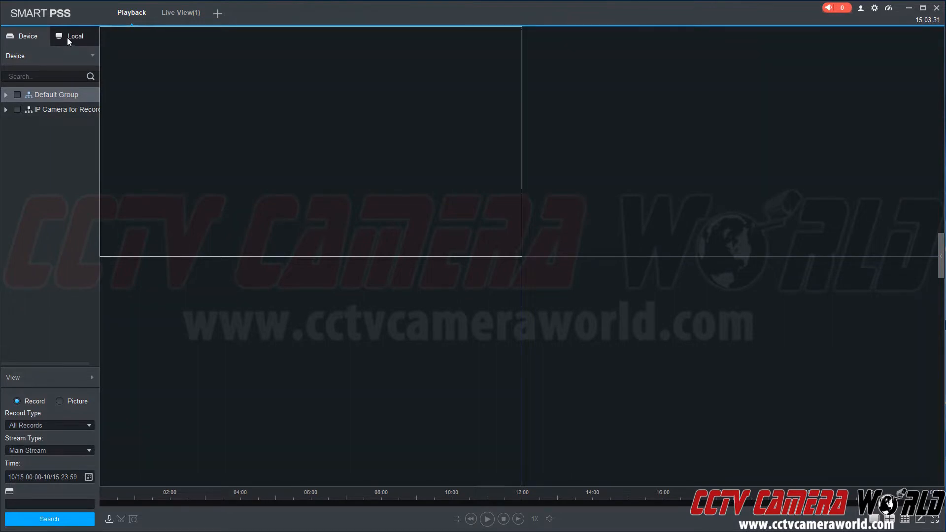
# Switch Playback to Local records saved on this computer.
pyautogui.click(74, 36)
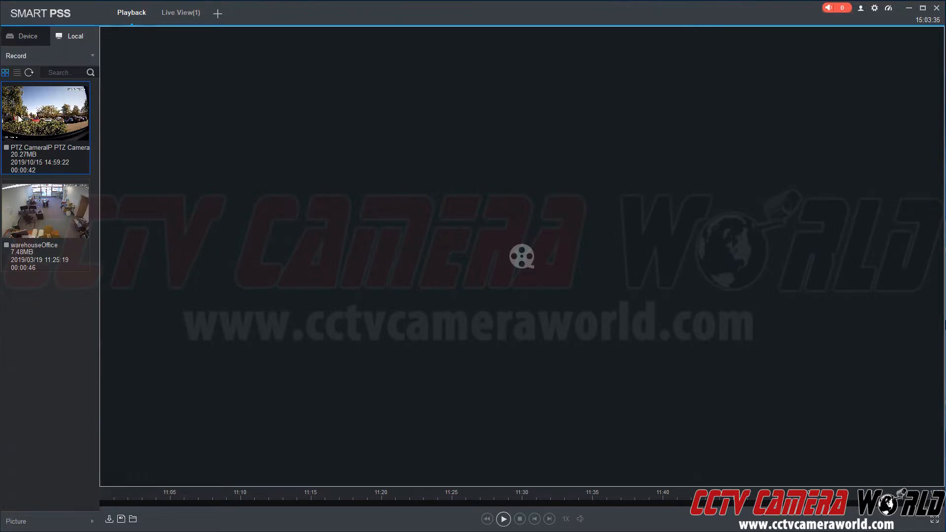
pyautogui.moveTo(49, 128)
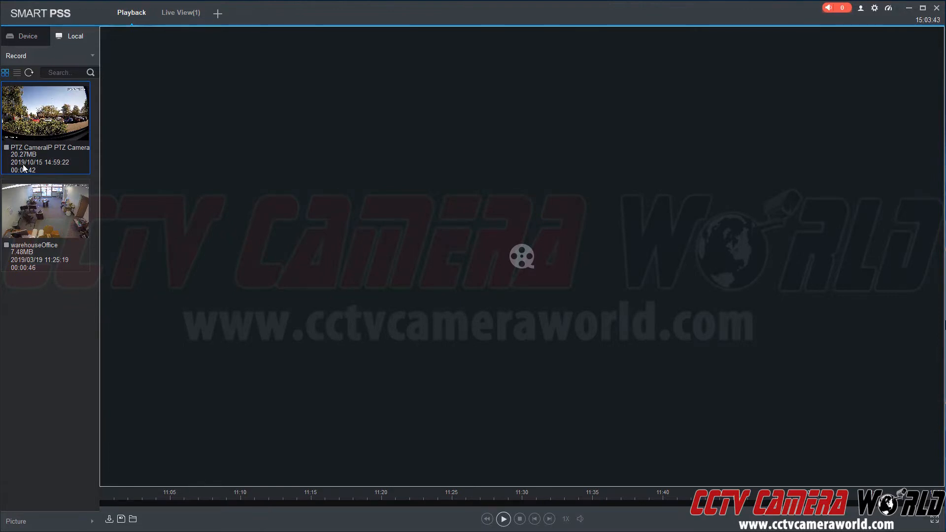
pyautogui.moveTo(52, 169)
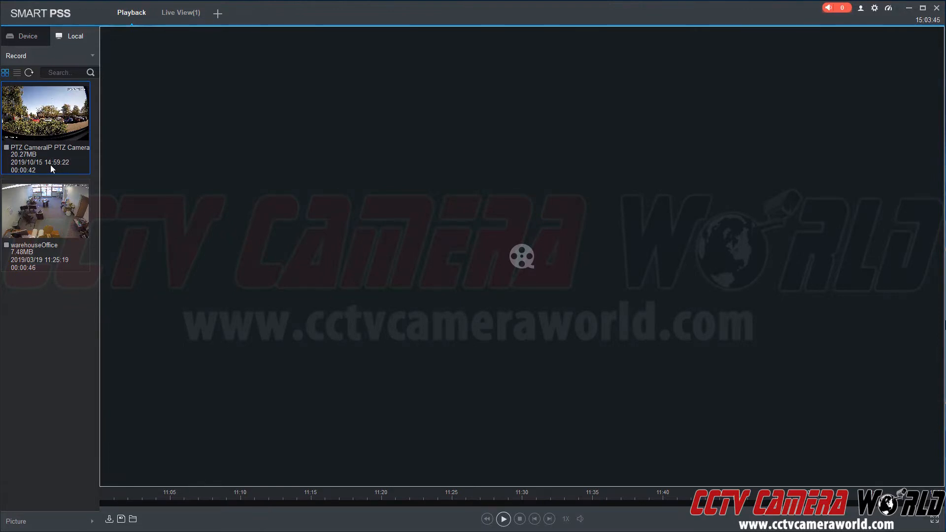
# Play the saved 42-second PTZ Camera clip from the Local Record list.
pyautogui.click(503, 519)
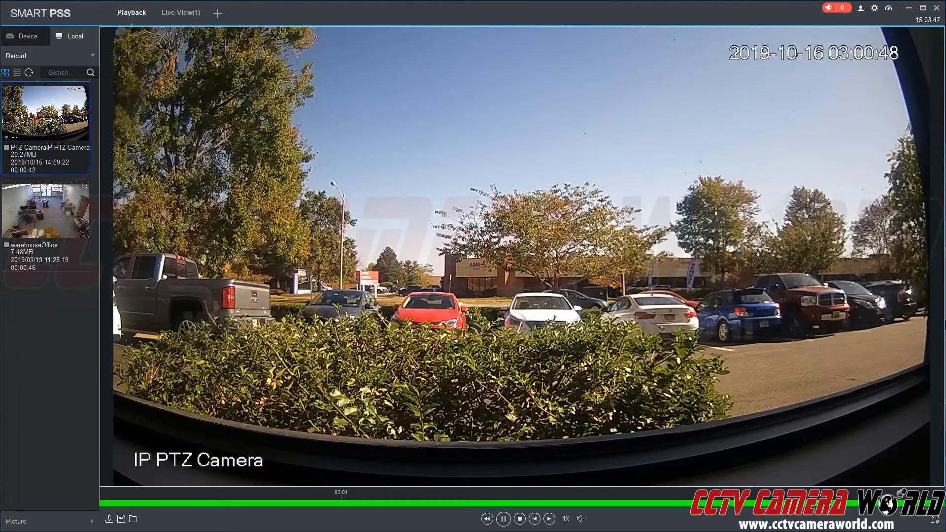